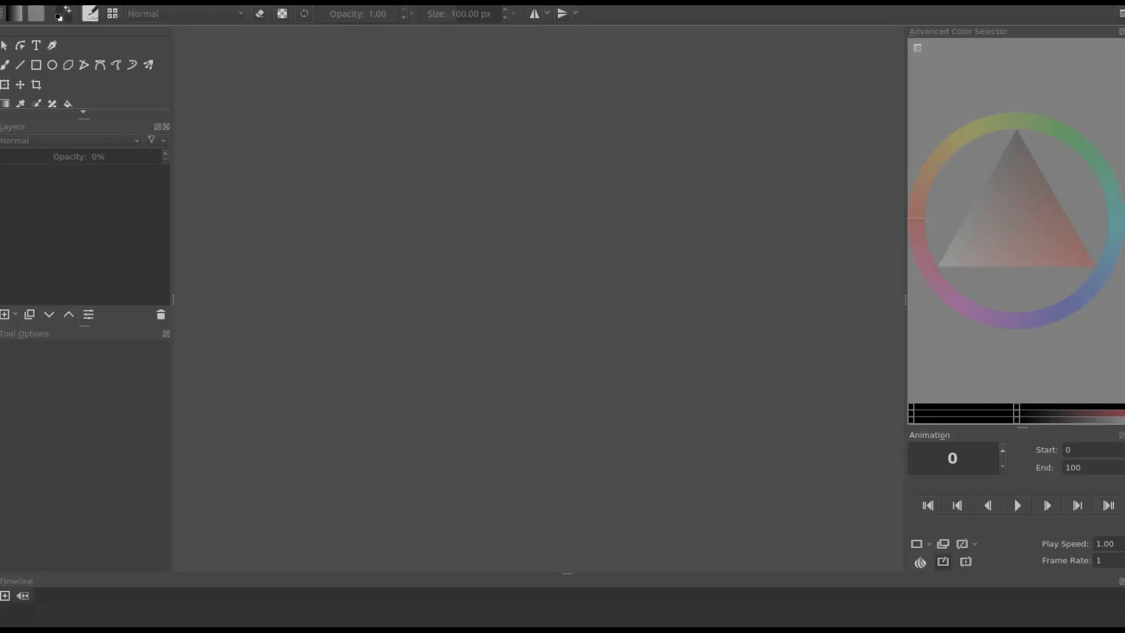
mouse_move(89, 13)
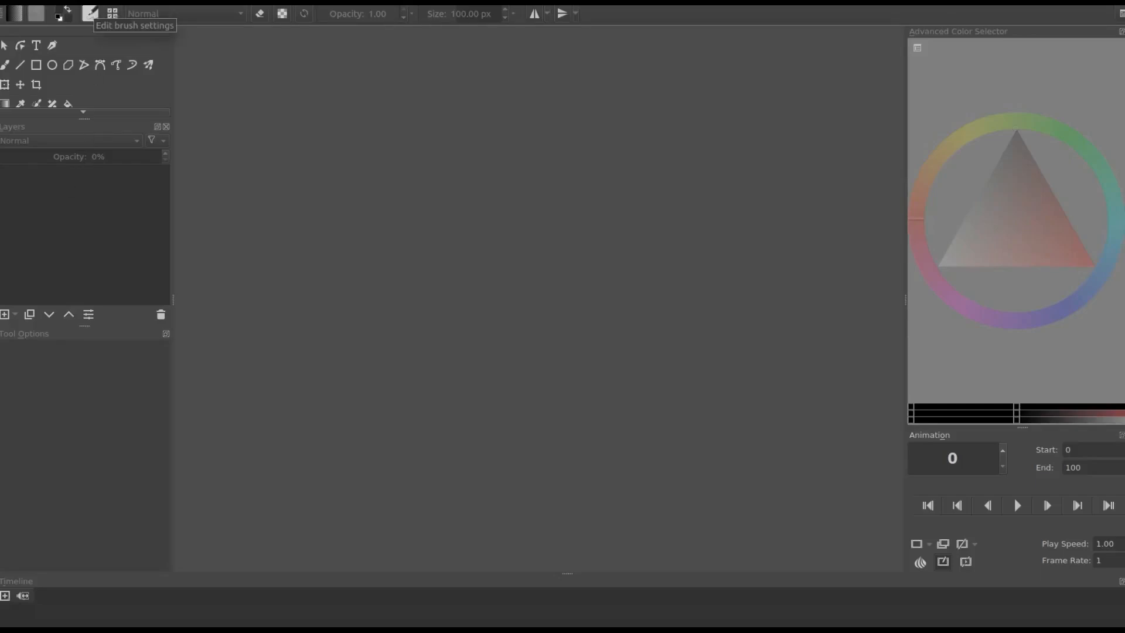
mouse_move(95, 79)
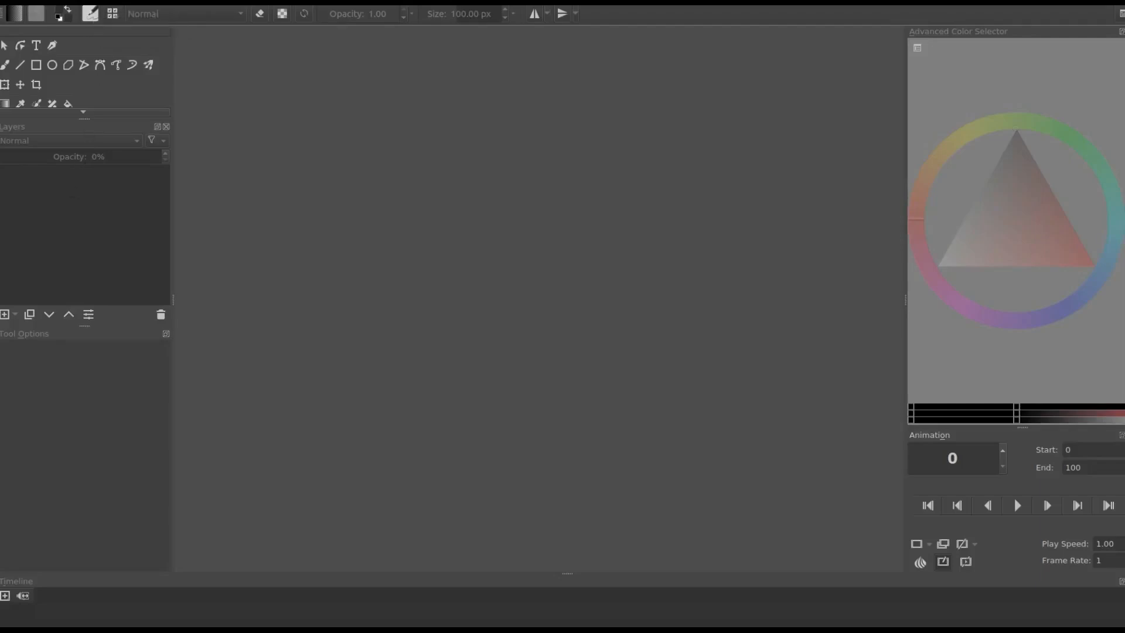
mouse_move(90, 13)
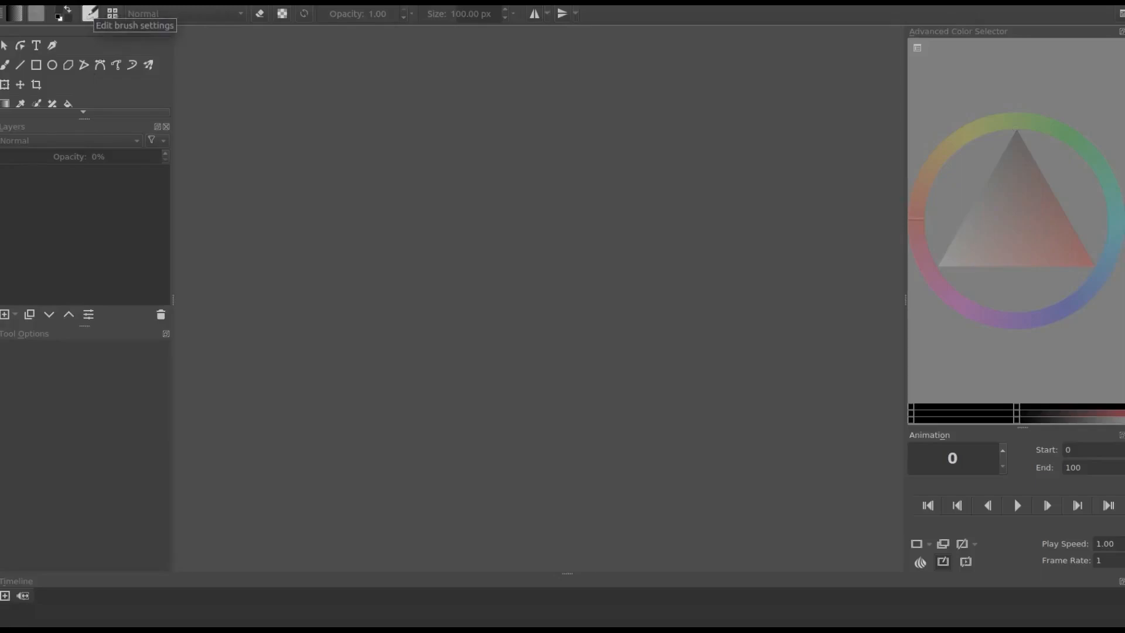
Step: Open File > New with a 1600 × 1200 px, 300 ppi RGB custom document
left_click(11, 7)
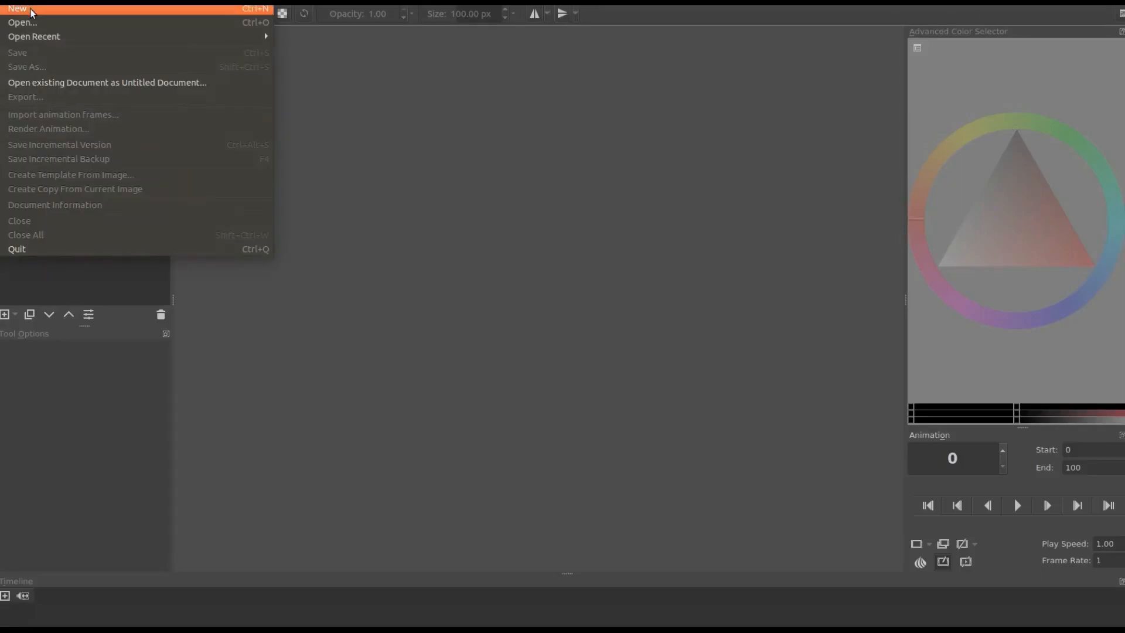
left_click(17, 8)
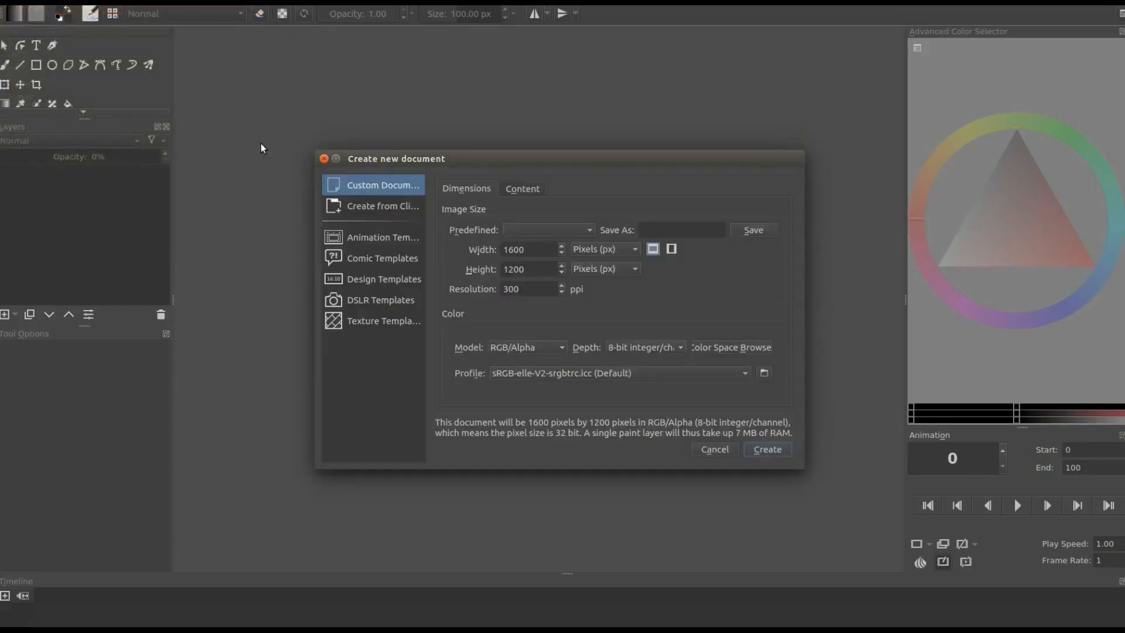
mouse_move(493, 327)
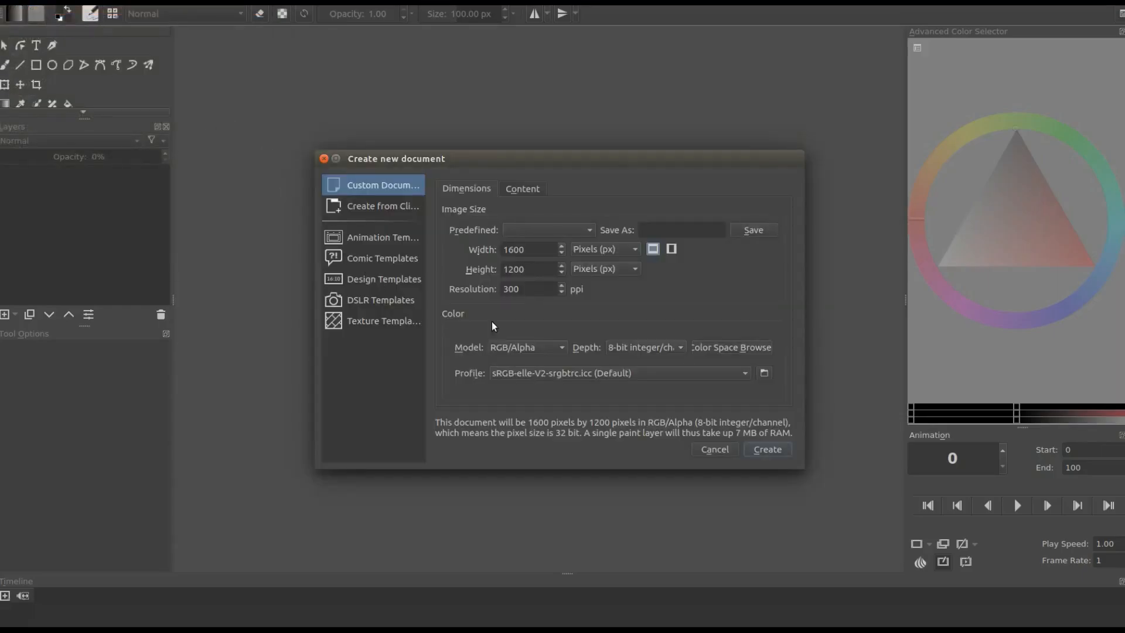
mouse_move(771, 284)
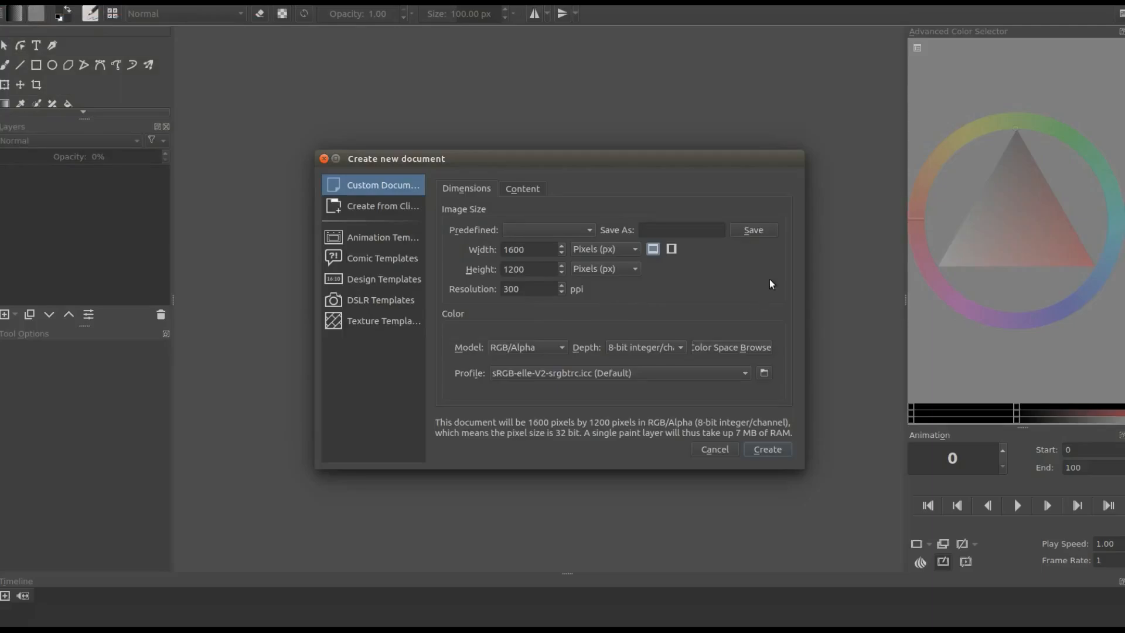
mouse_move(742, 373)
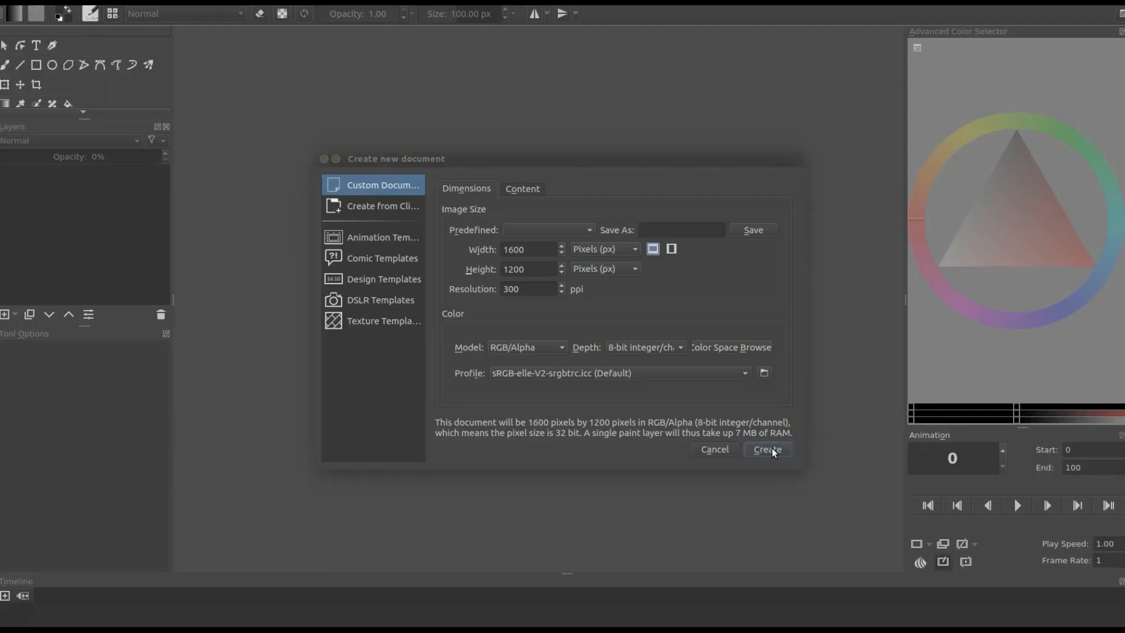
Step: Create the blank 1600 × 1200 white document and select the Text tool
left_click(766, 449)
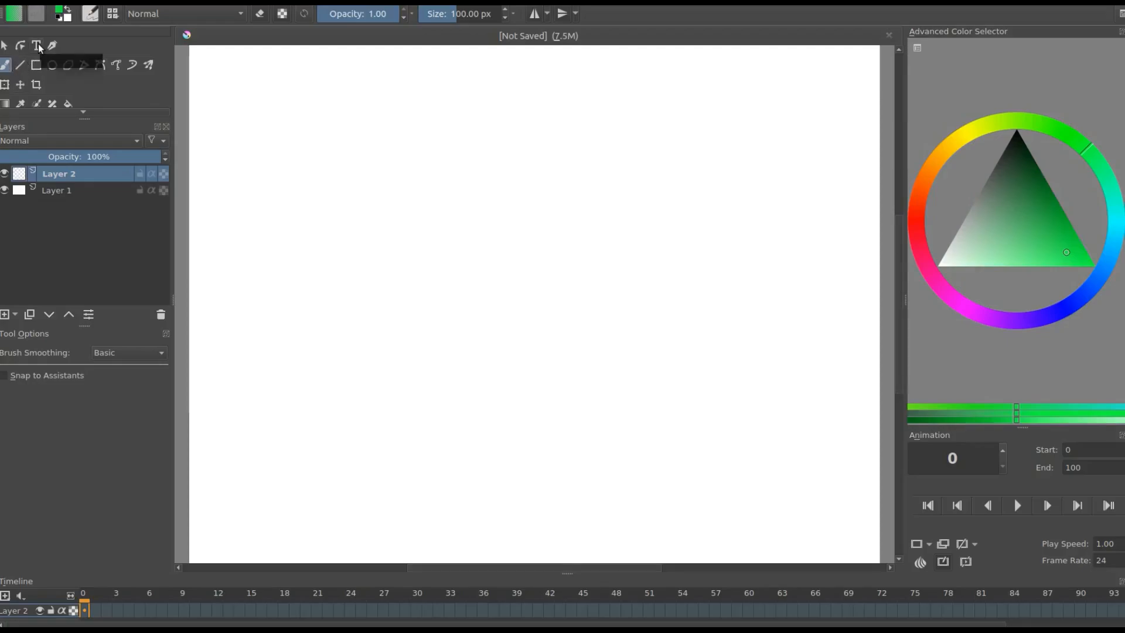
left_click(37, 45)
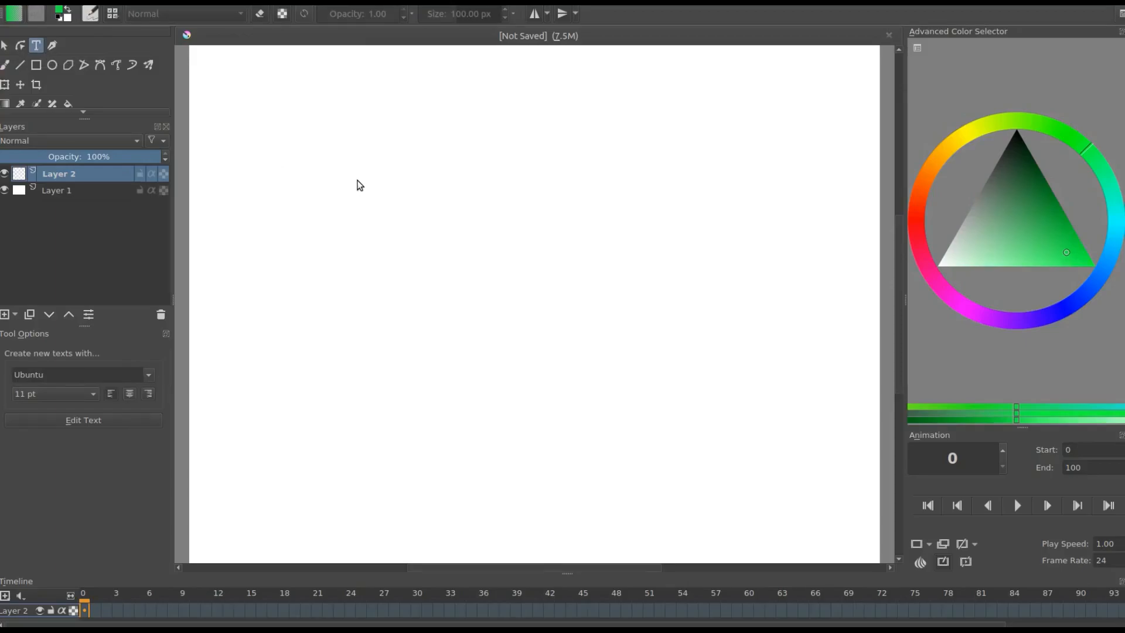
Step: Drag out a text shape near the canvas top and clear its Lorem ipsum placeholder
left_click_drag(357, 183, 442, 236)
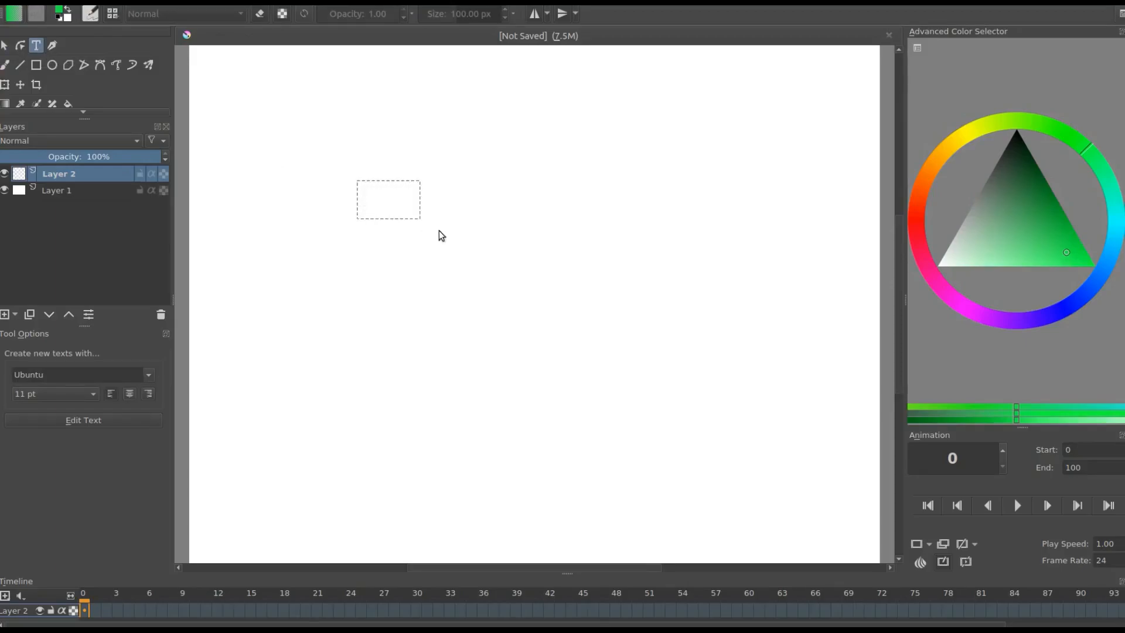
left_click_drag(388, 200, 691, 272)
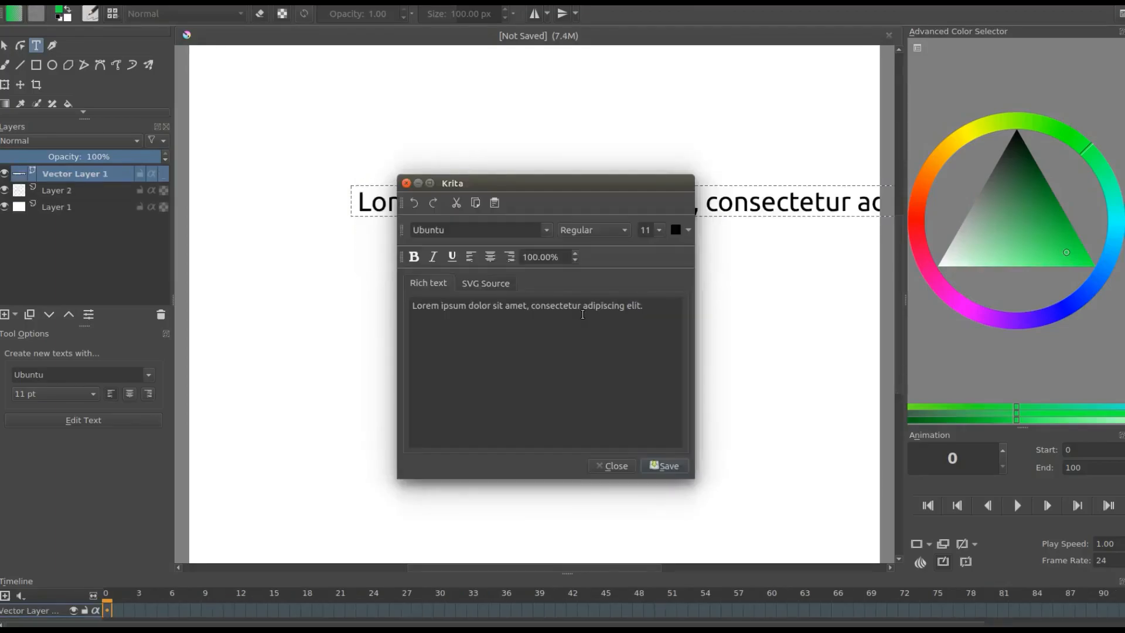
mouse_move(479, 357)
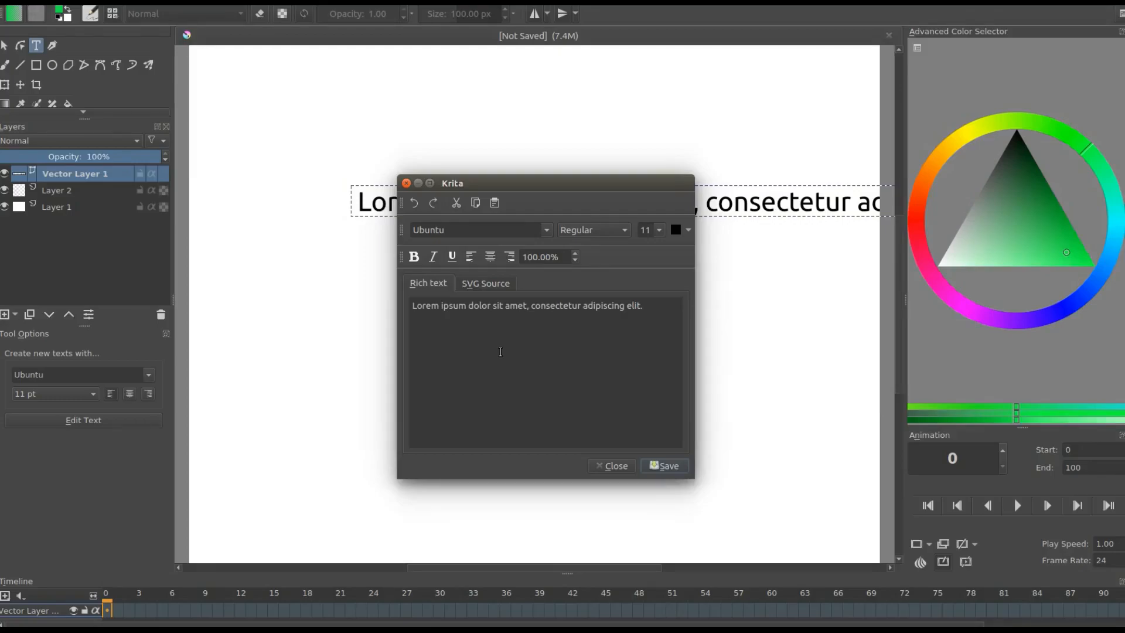
mouse_move(627, 316)
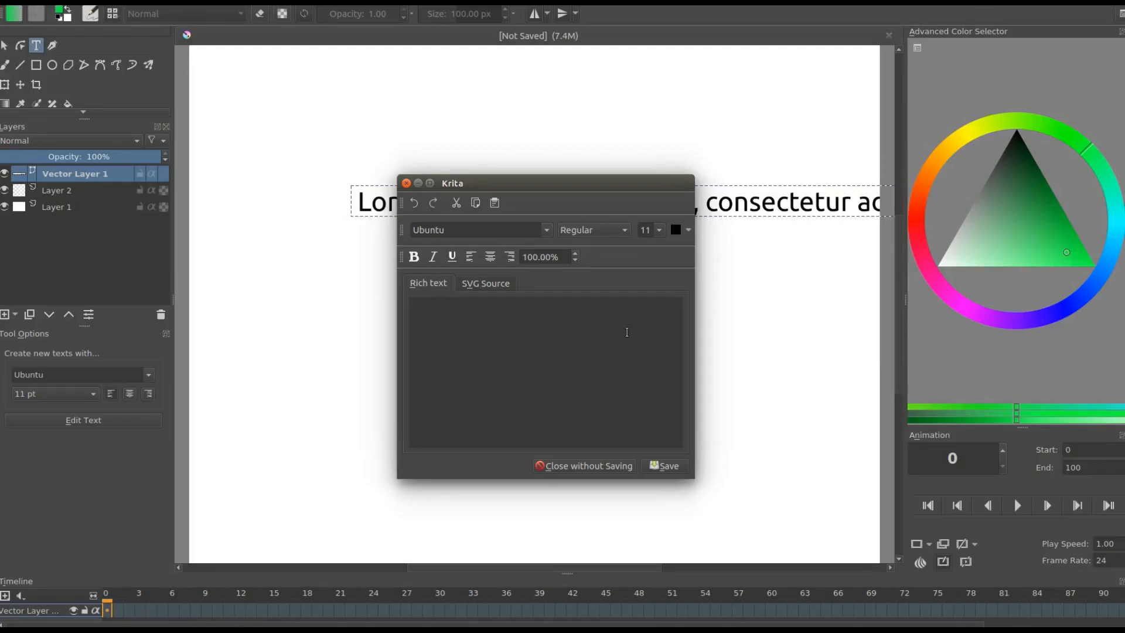
Step: Type 'Texting in Krita is not hard', keeping Ubuntu Regular at 11 pt
type("T")
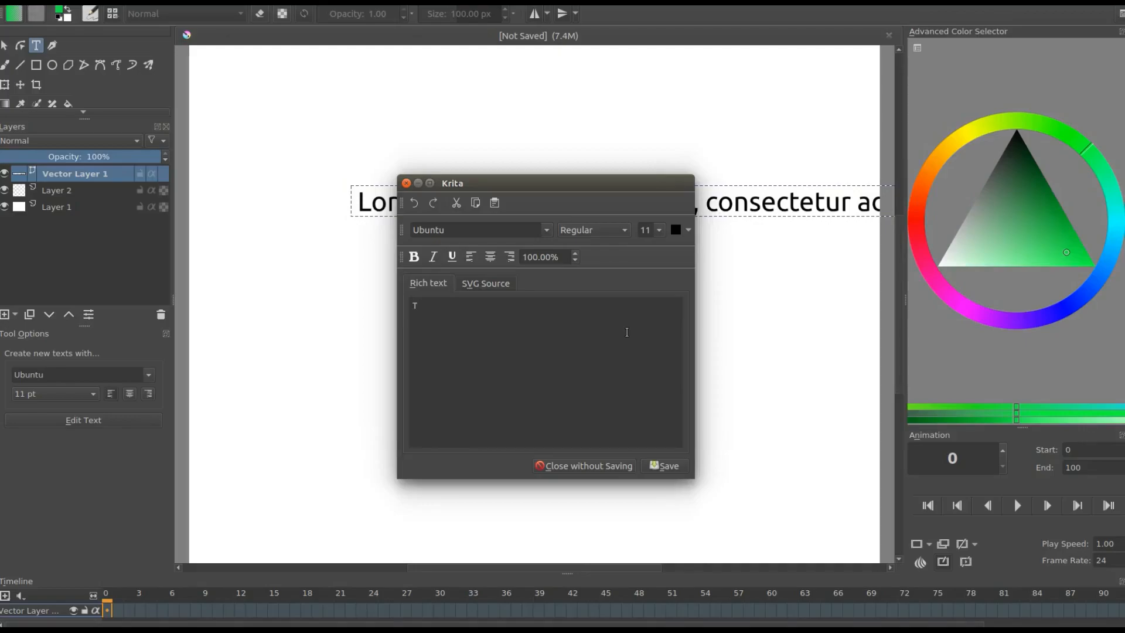
type("exting in Krita is not hard")
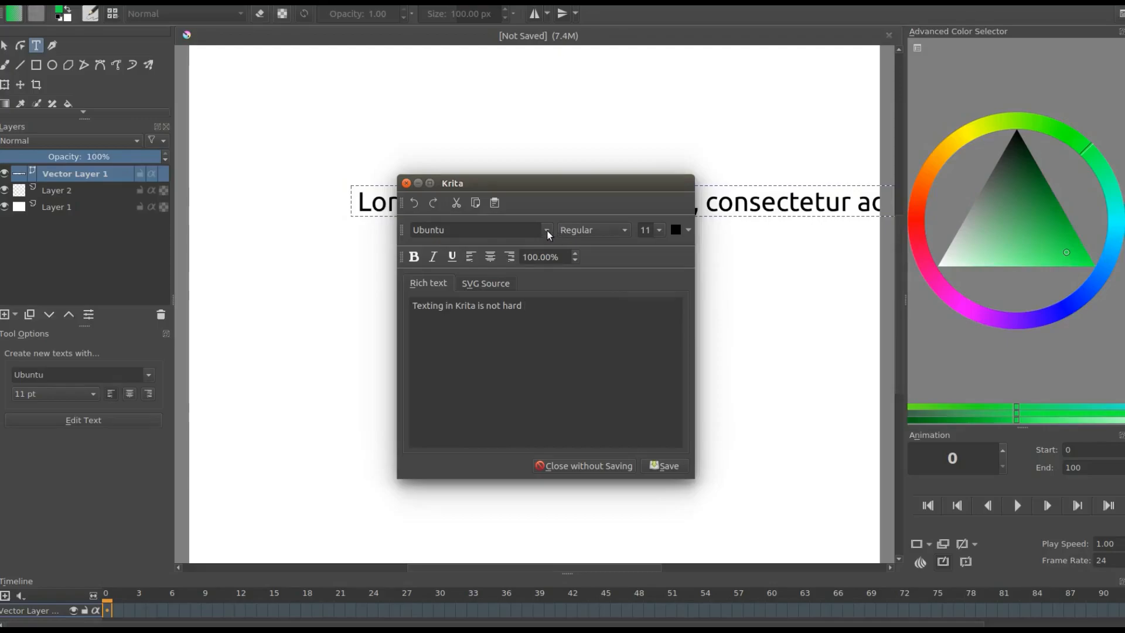
mouse_move(664, 233)
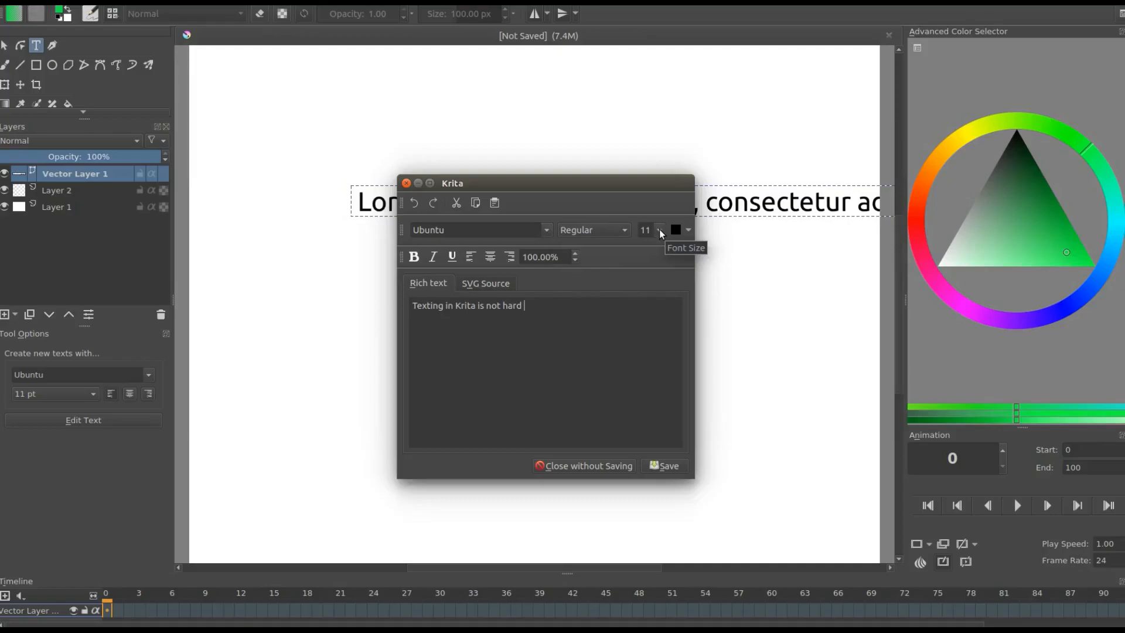
left_click(658, 230)
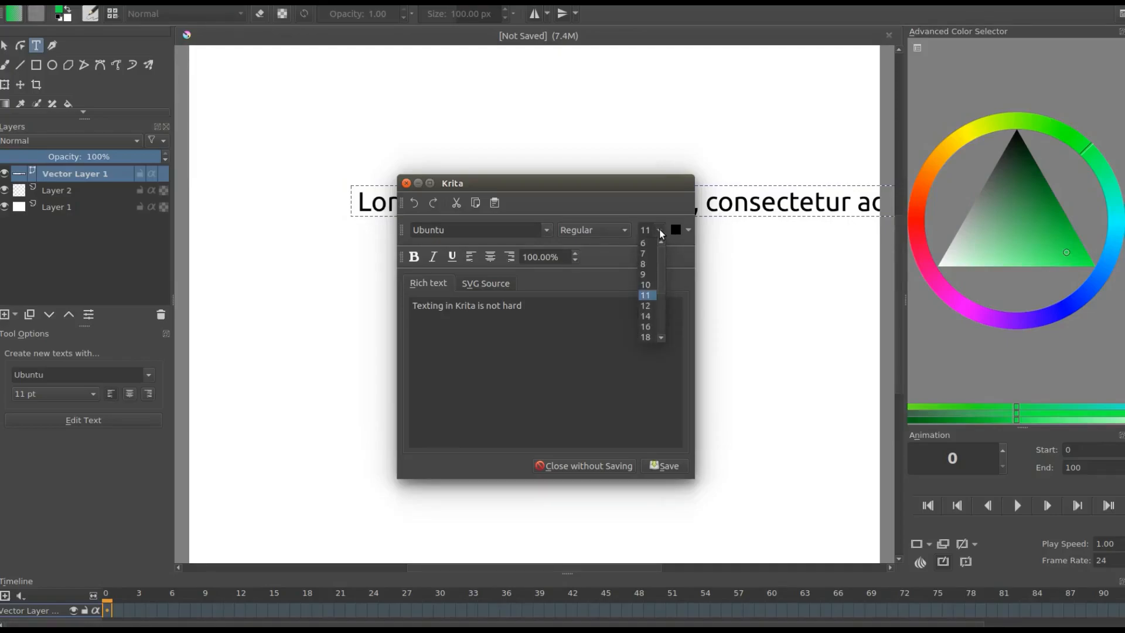
left_click(645, 295)
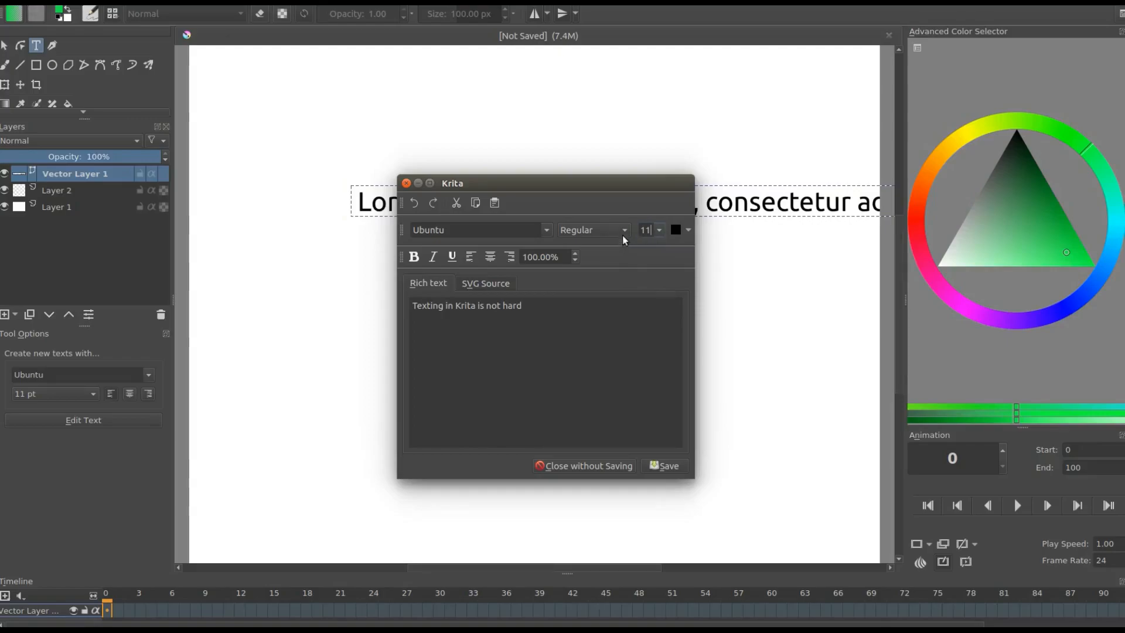
left_click(592, 230)
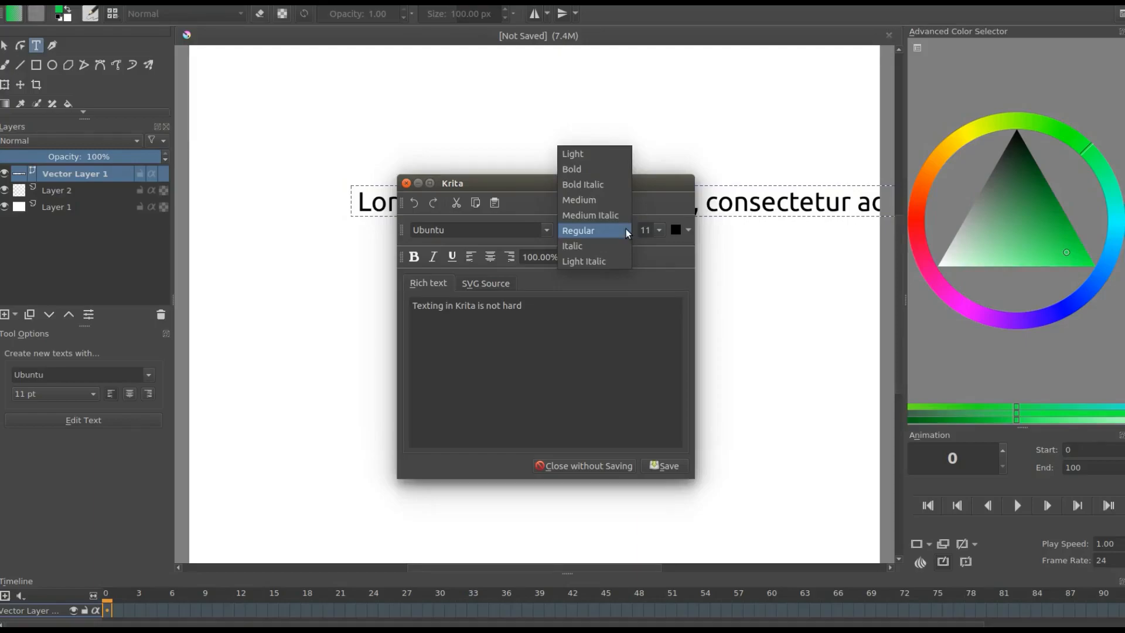
left_click(578, 231)
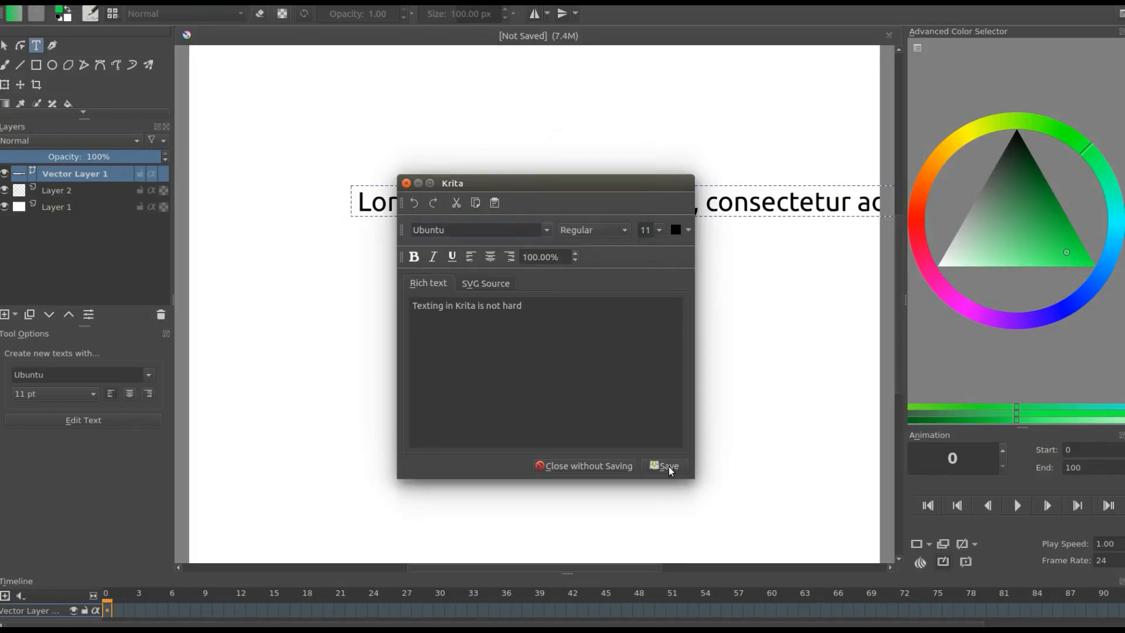
Step: Save the heading sentence to the canvas and close the text editor
left_click(668, 466)
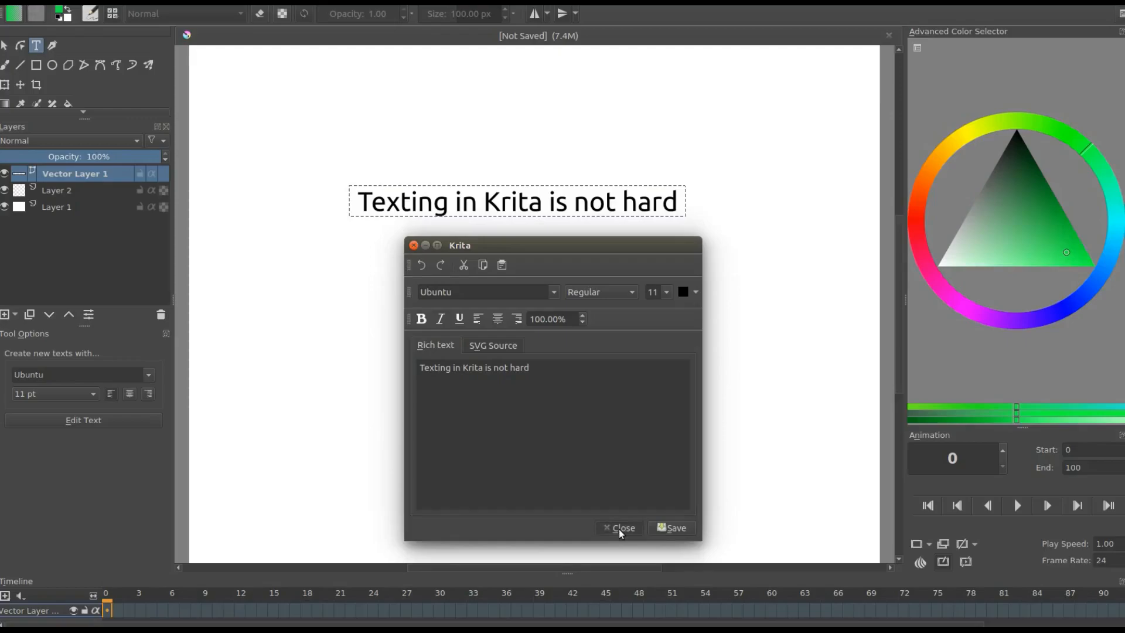
left_click(620, 528)
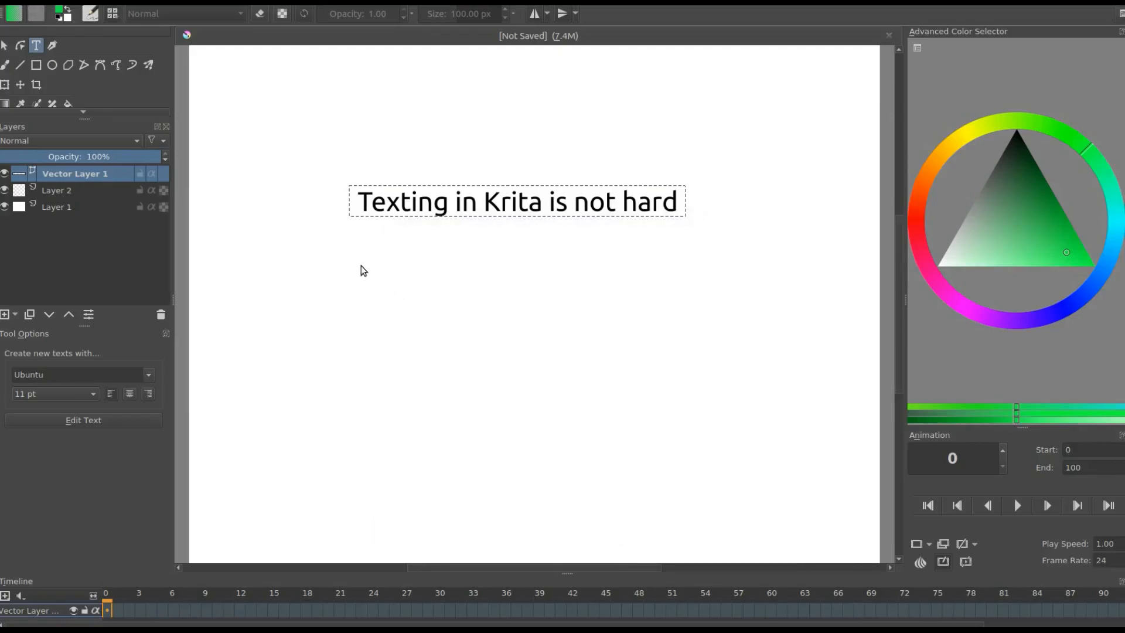
mouse_move(359, 263)
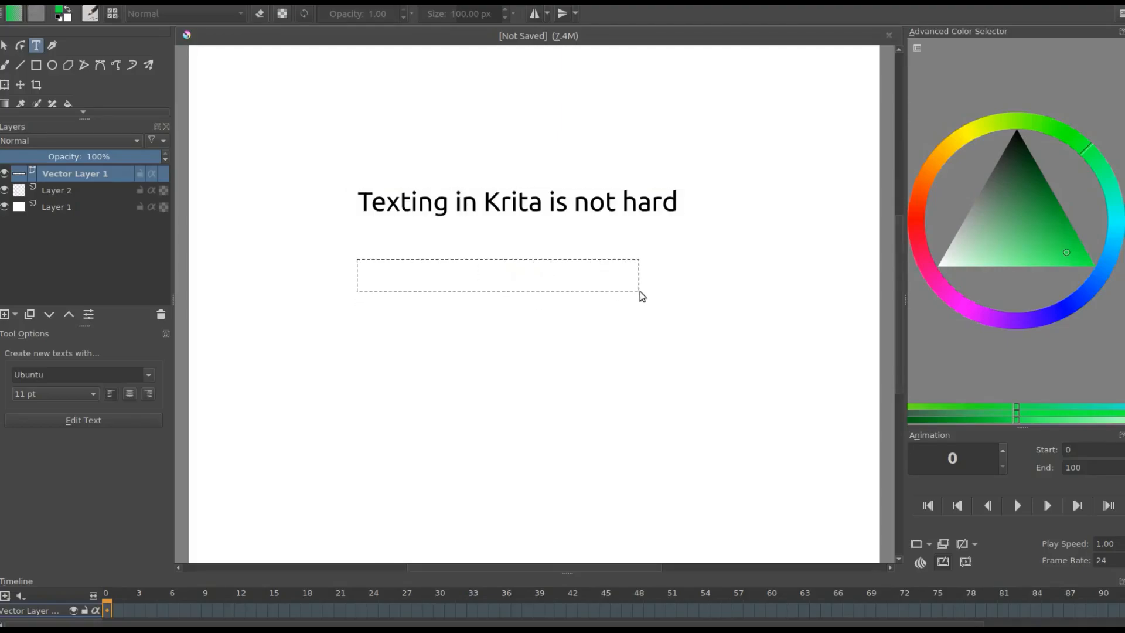
Step: Drag a second text box below the heading and clear its placeholder text
left_click_drag(637, 276, 661, 278)
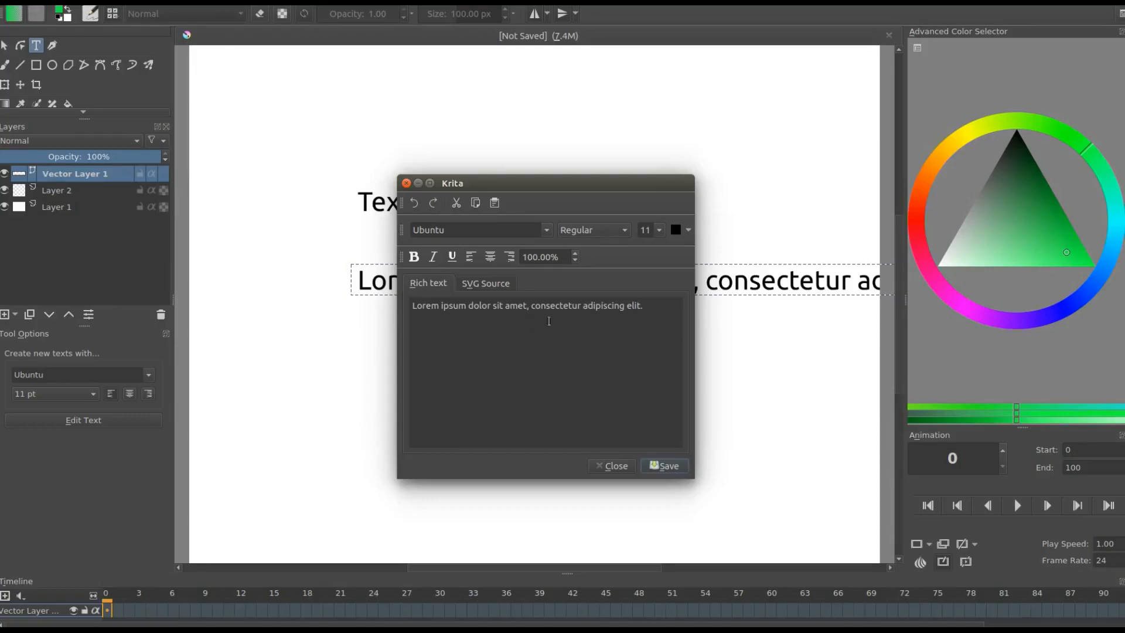
left_click(643, 305)
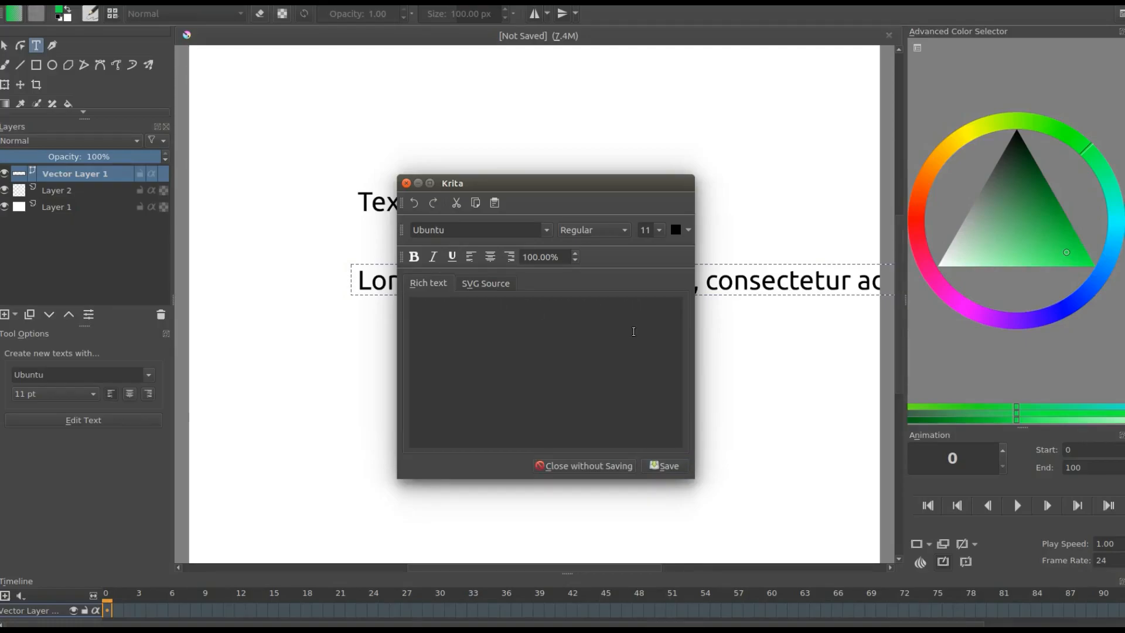
Step: Set the second text object to 18 pt with the English-red colour swatch
left_click(687, 230)
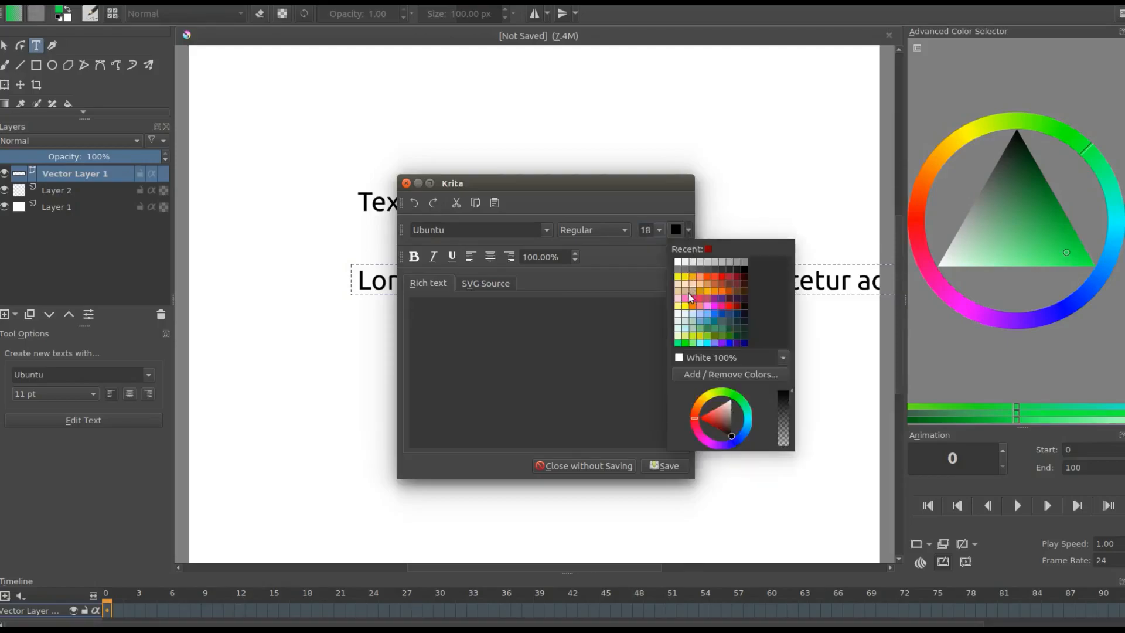
mouse_move(682, 305)
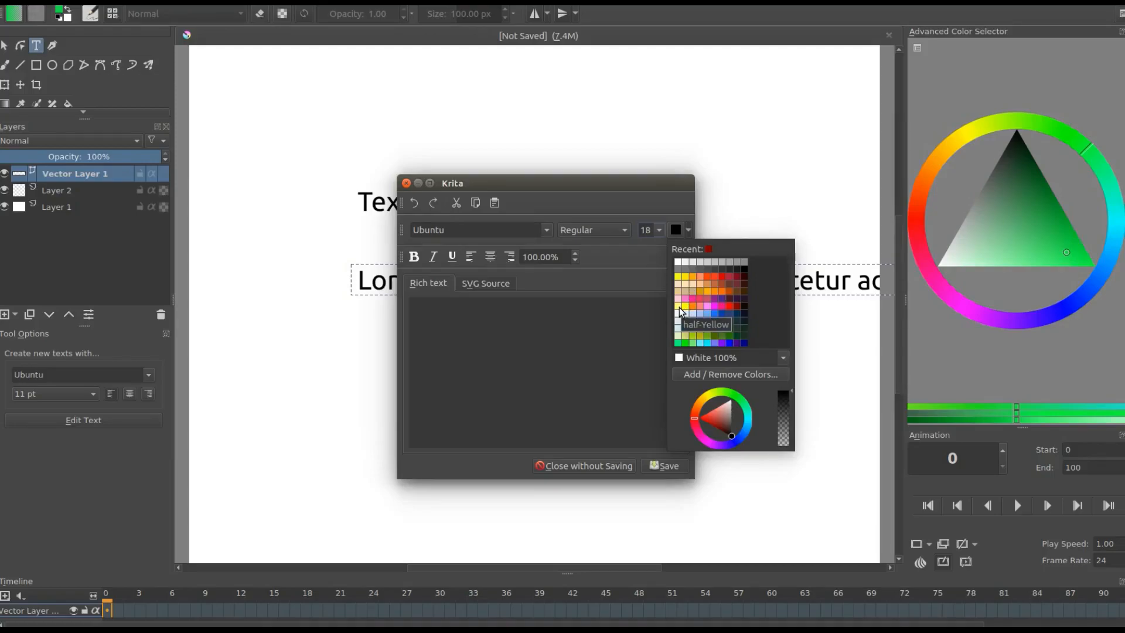
mouse_move(695, 320)
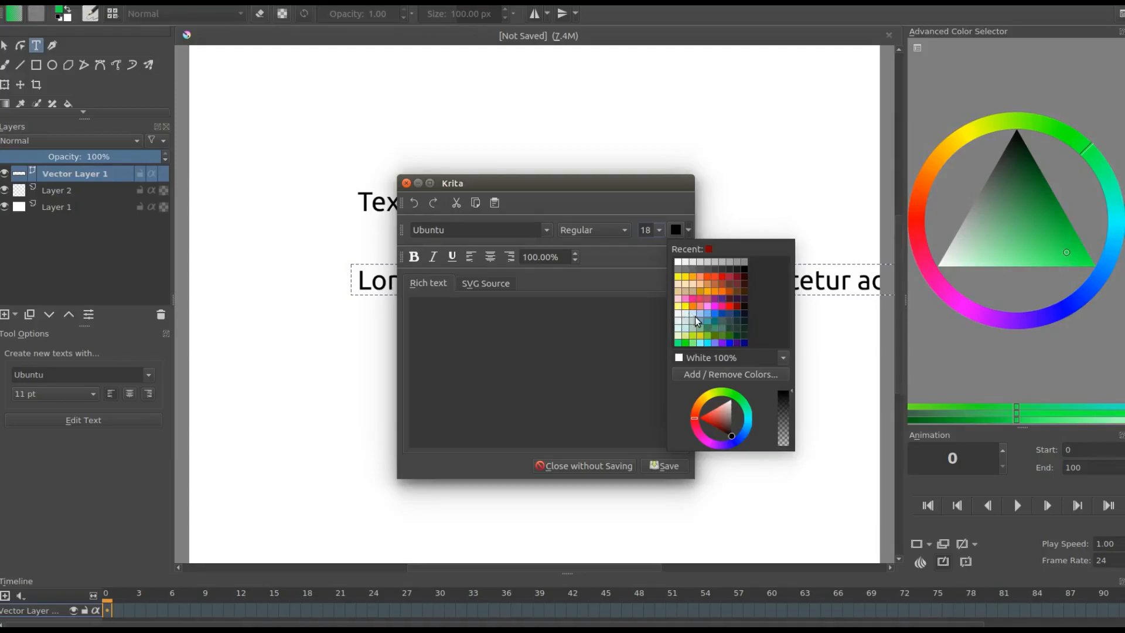
mouse_move(725, 289)
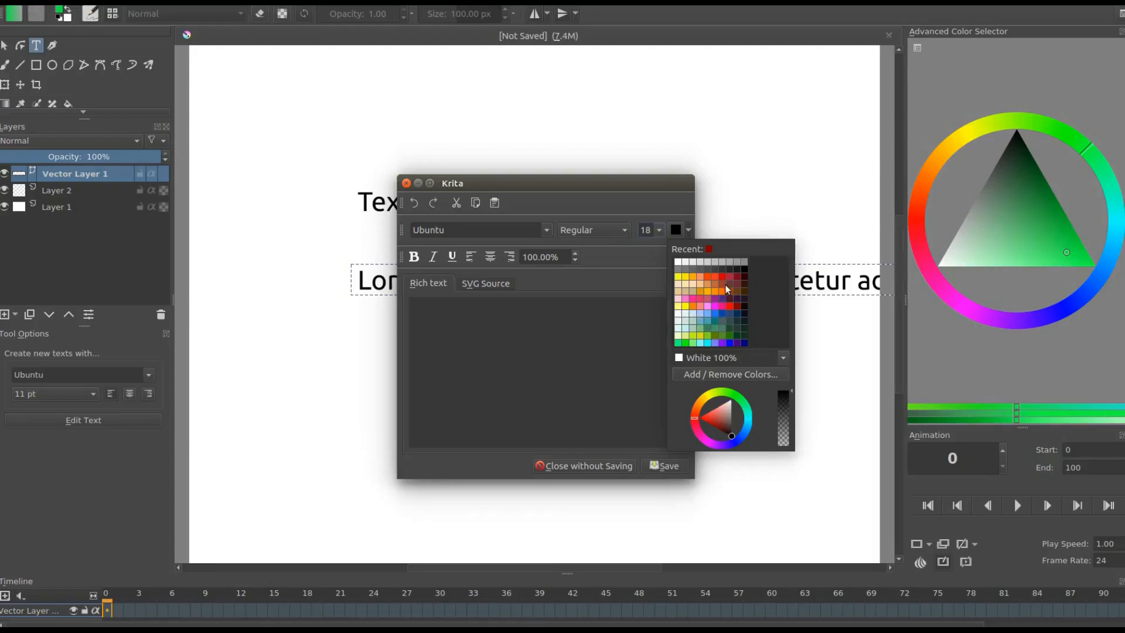
mouse_move(724, 280)
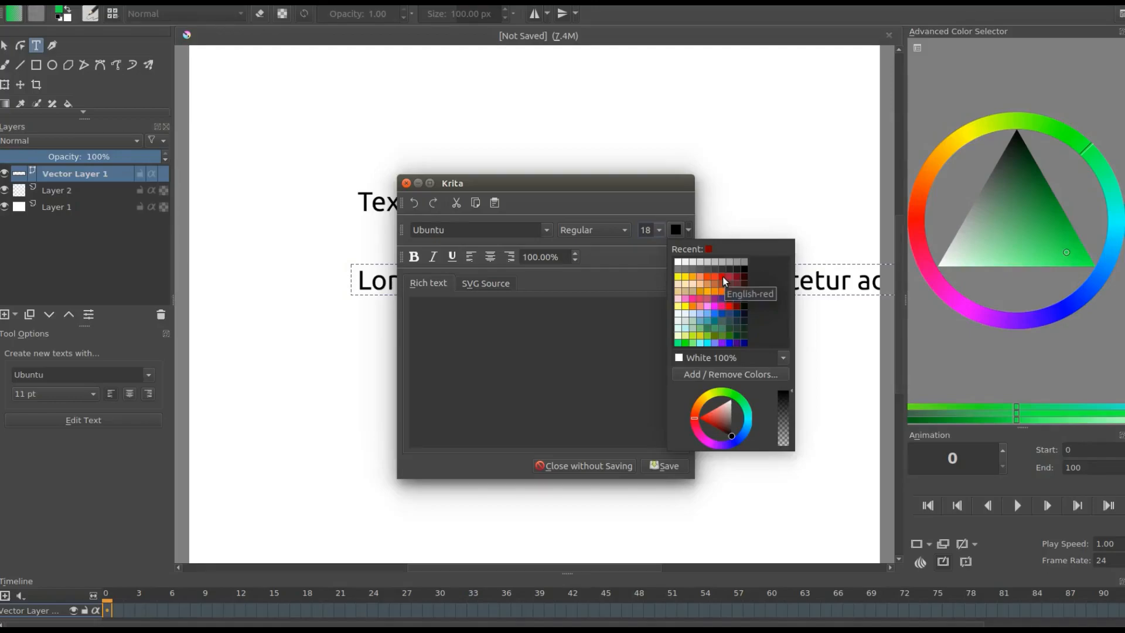
left_click(743, 279)
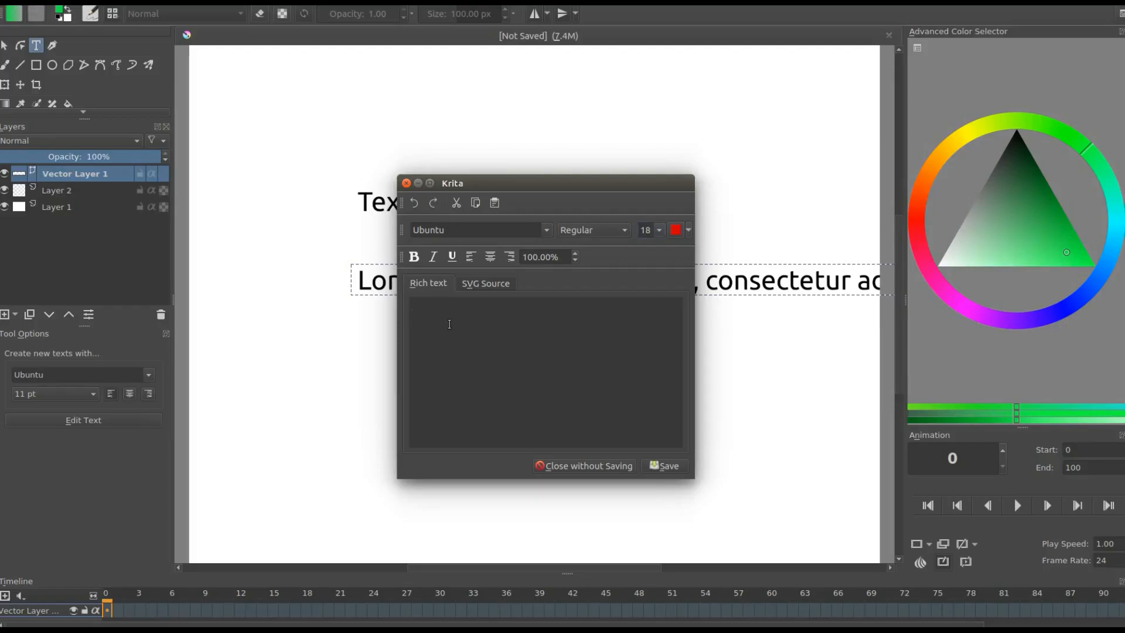
Step: Type 'Grephaxs', view its SVG source, then resume editing after the word
type("G")
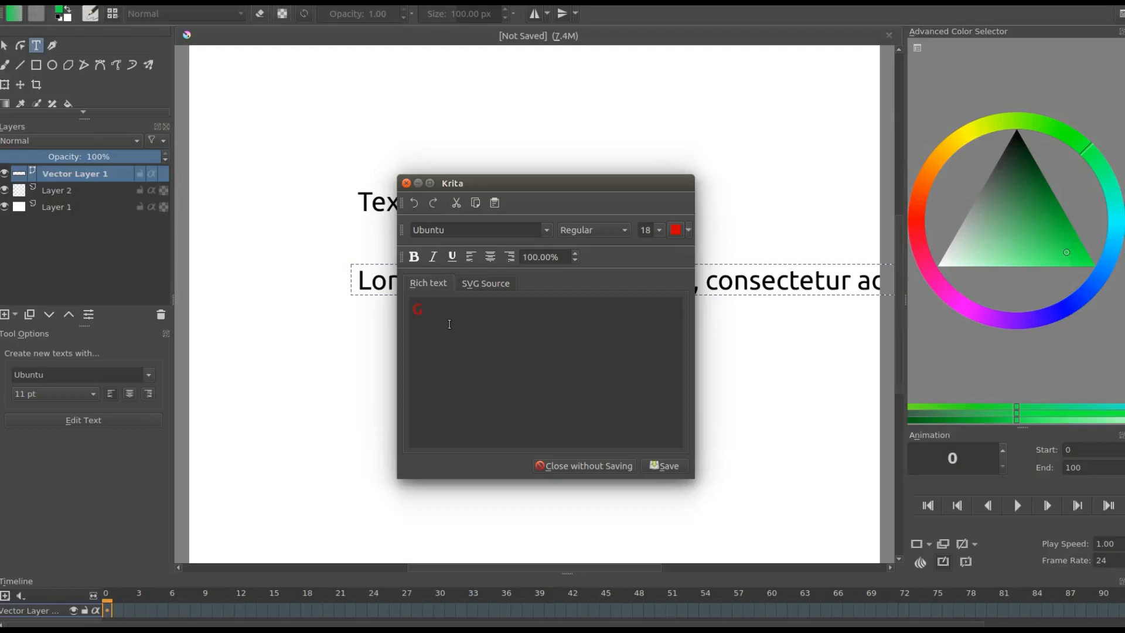
type("rep")
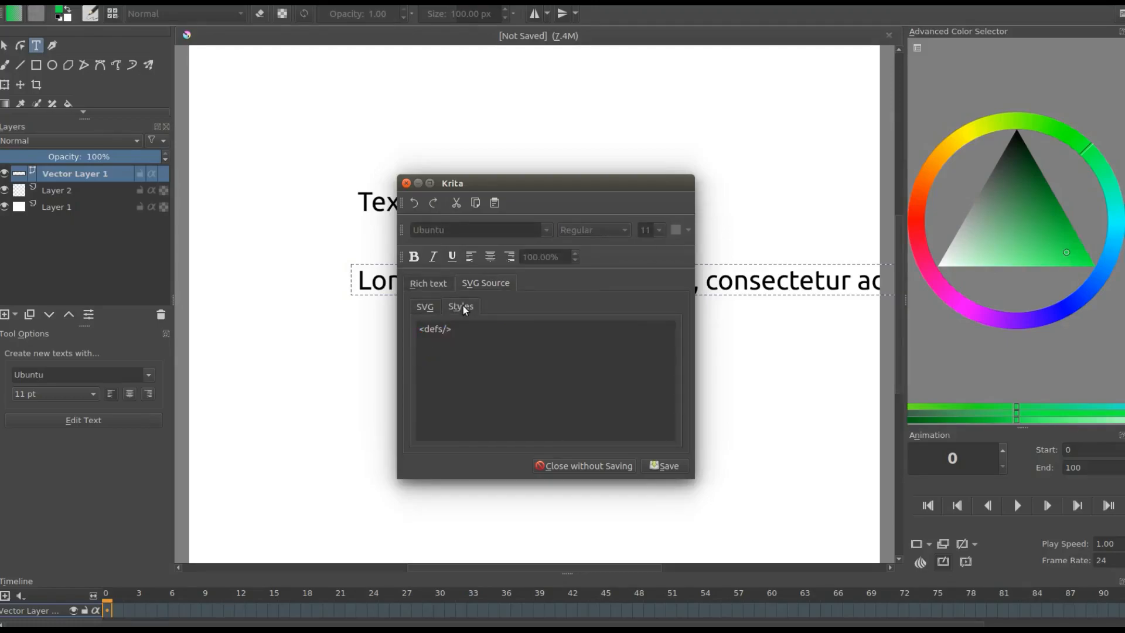
left_click(424, 306)
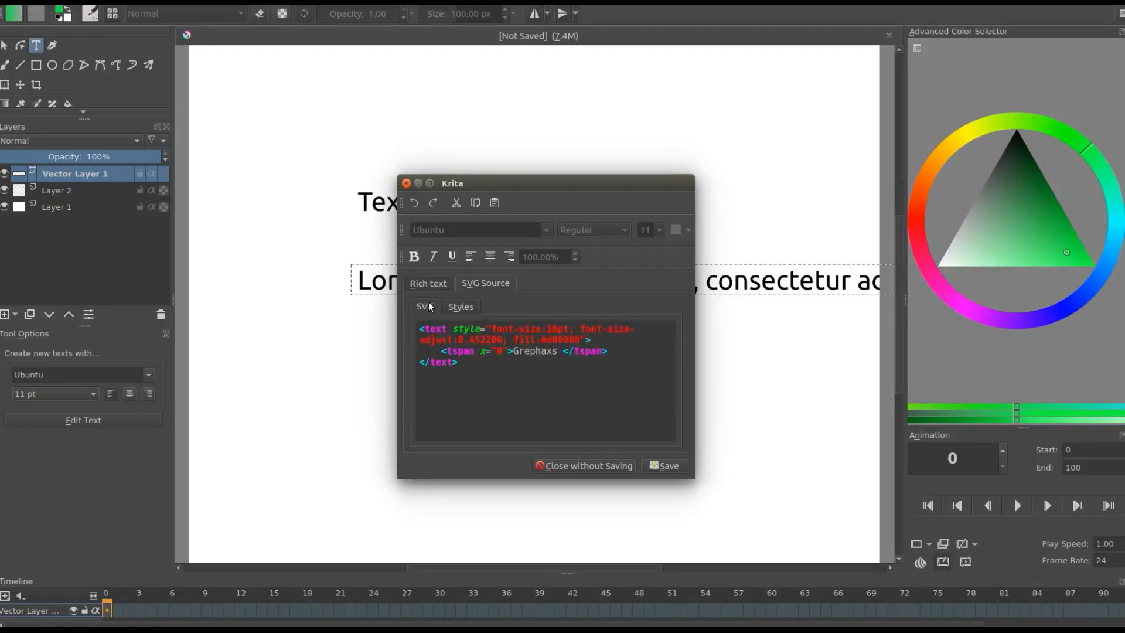
left_click(428, 283)
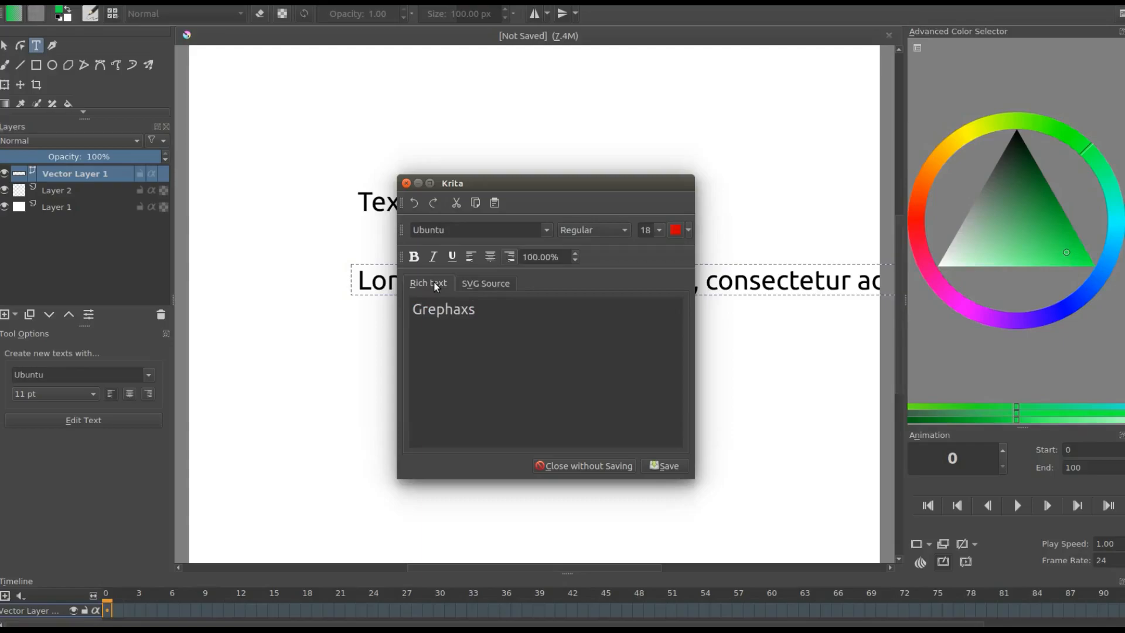
left_click(477, 309)
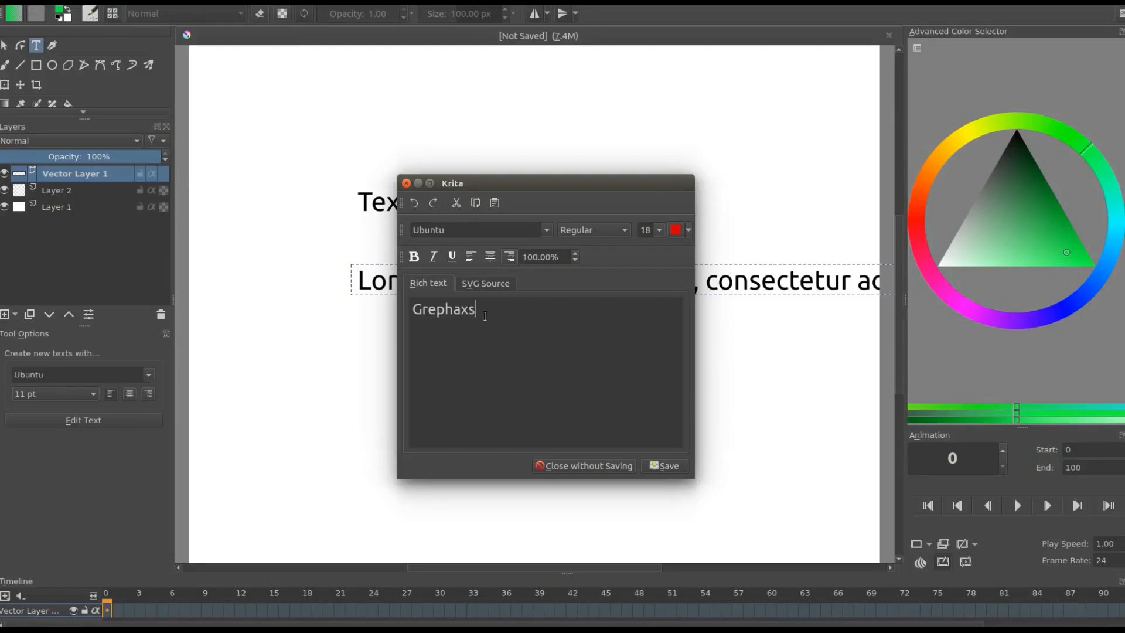
type("@ http://")
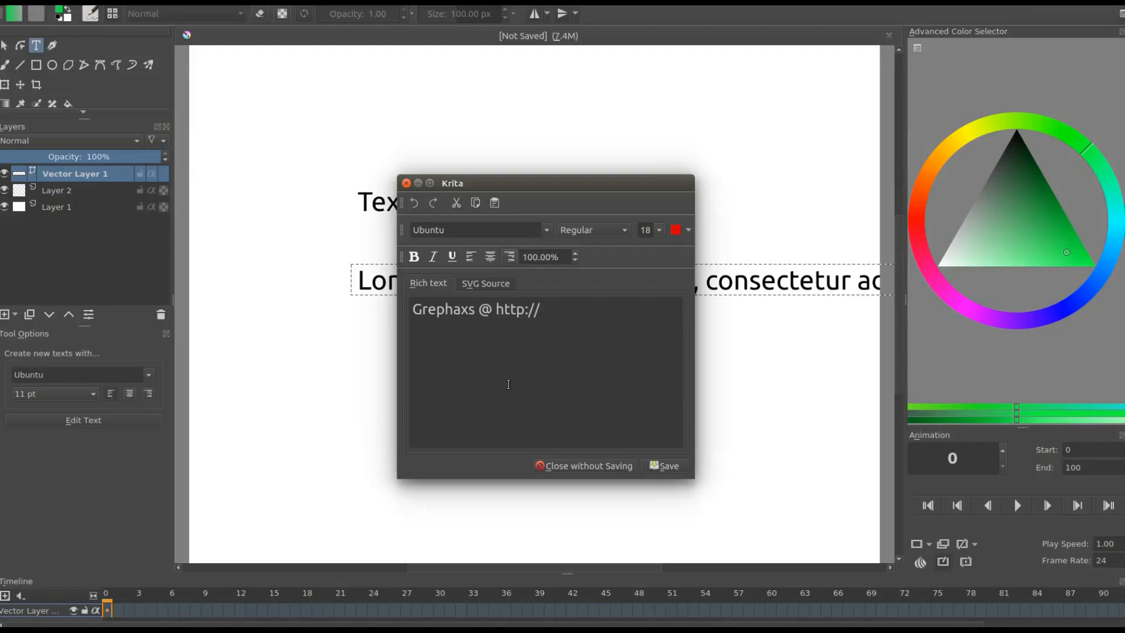
type("grephaxs.com")
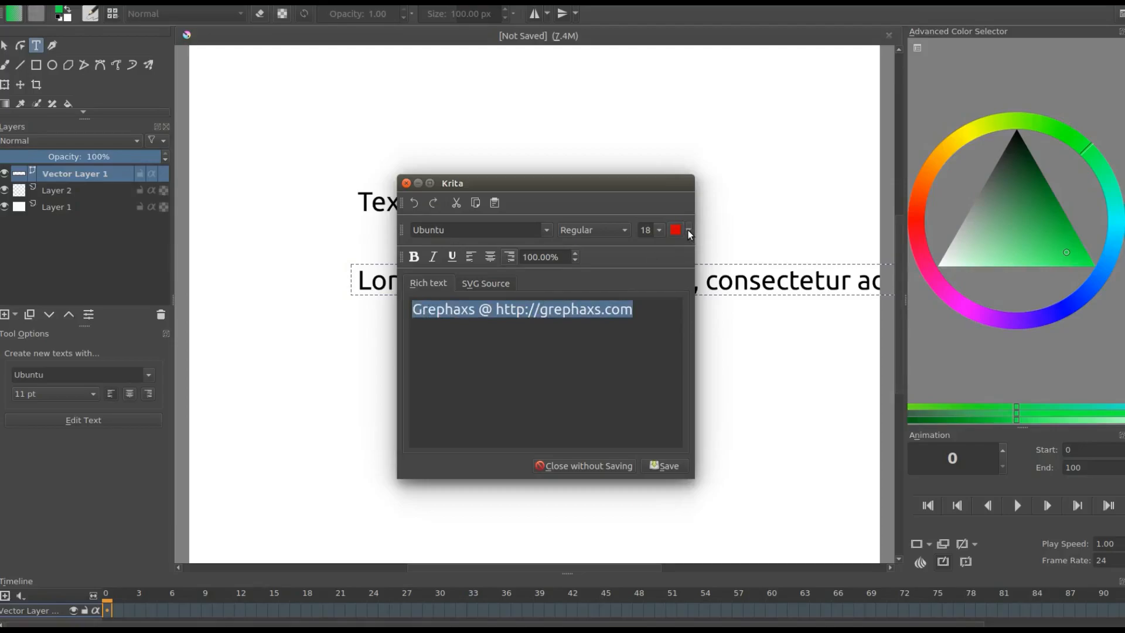
left_click(686, 229)
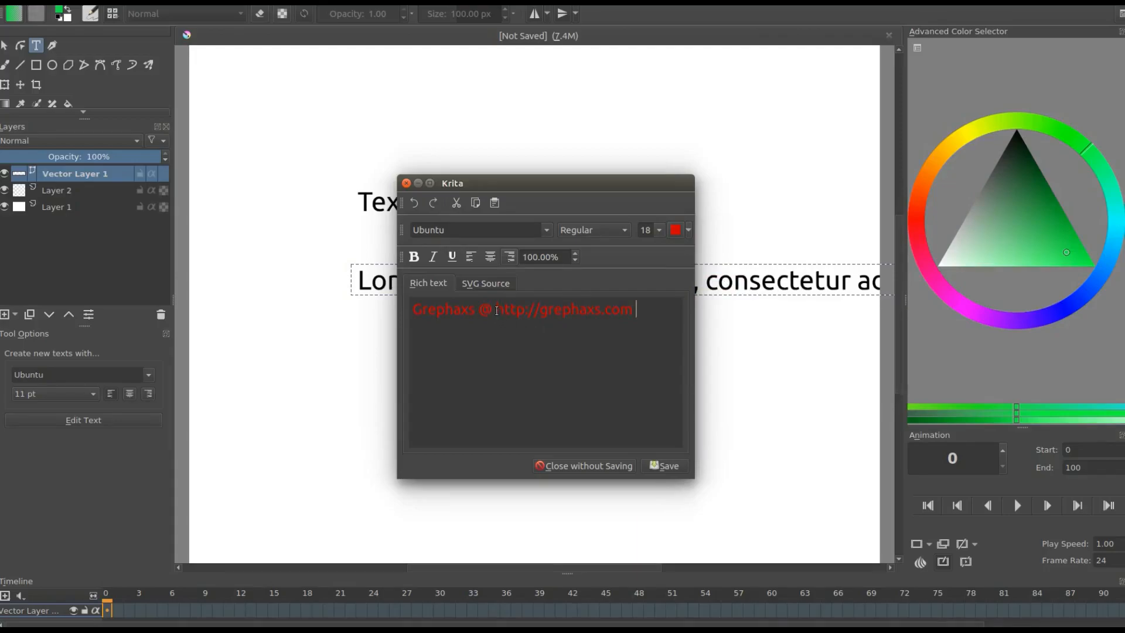
double_click(504, 310)
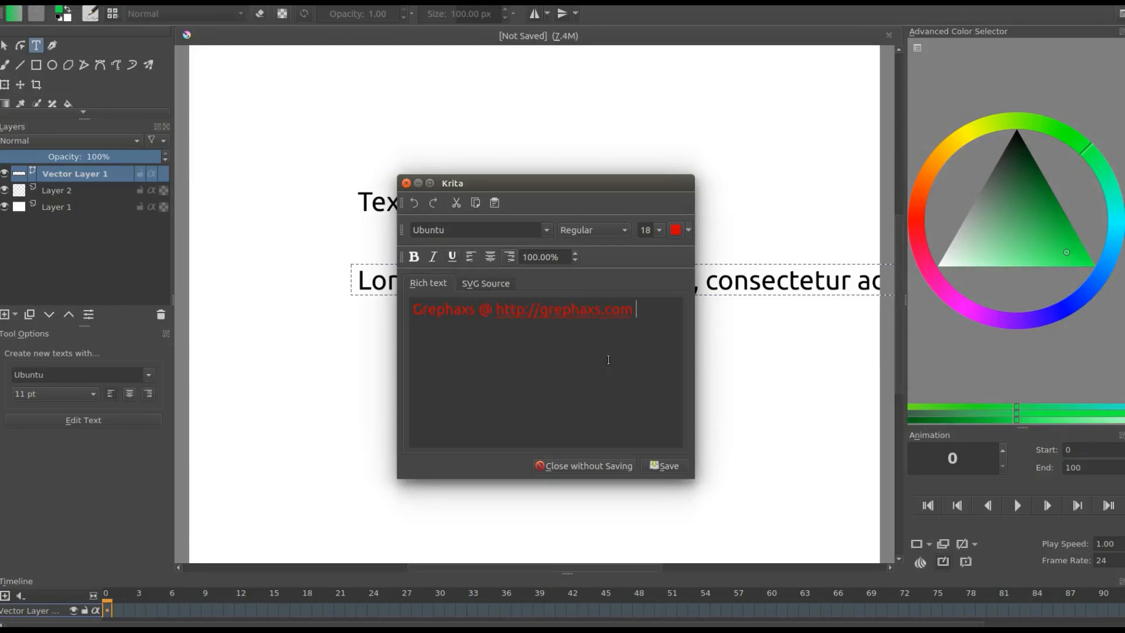
mouse_move(632, 402)
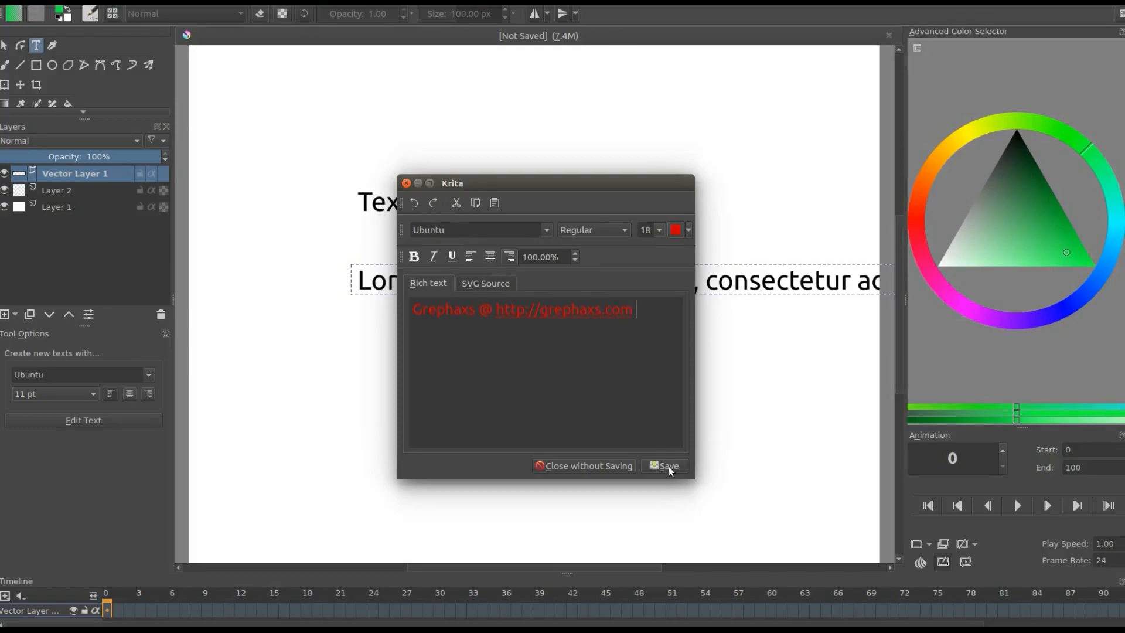
left_click(666, 466)
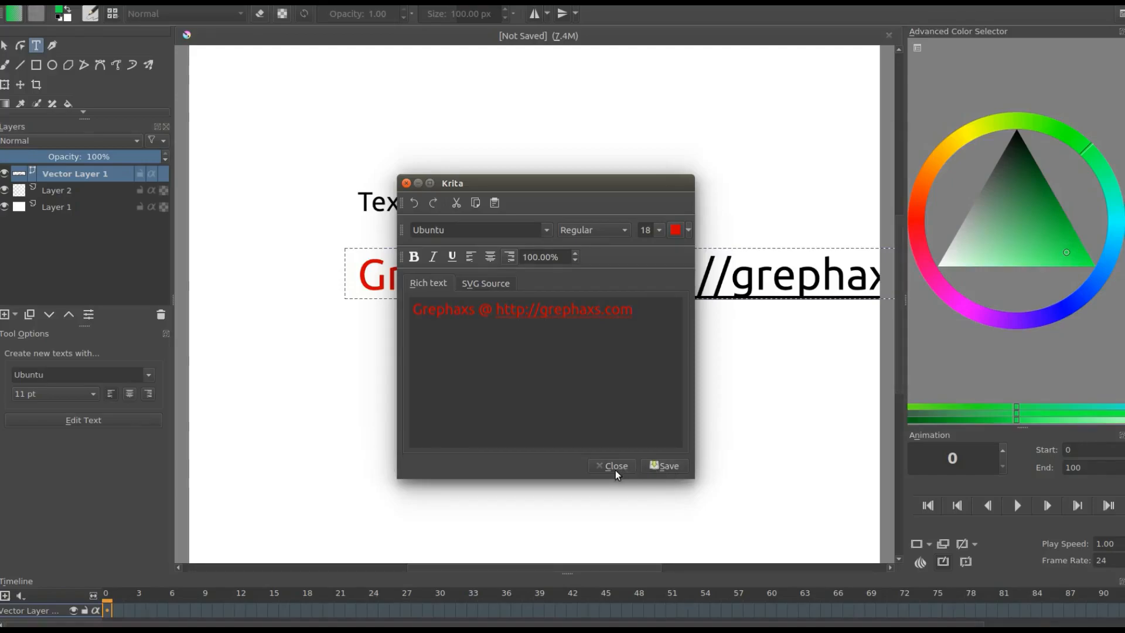
left_click(611, 466)
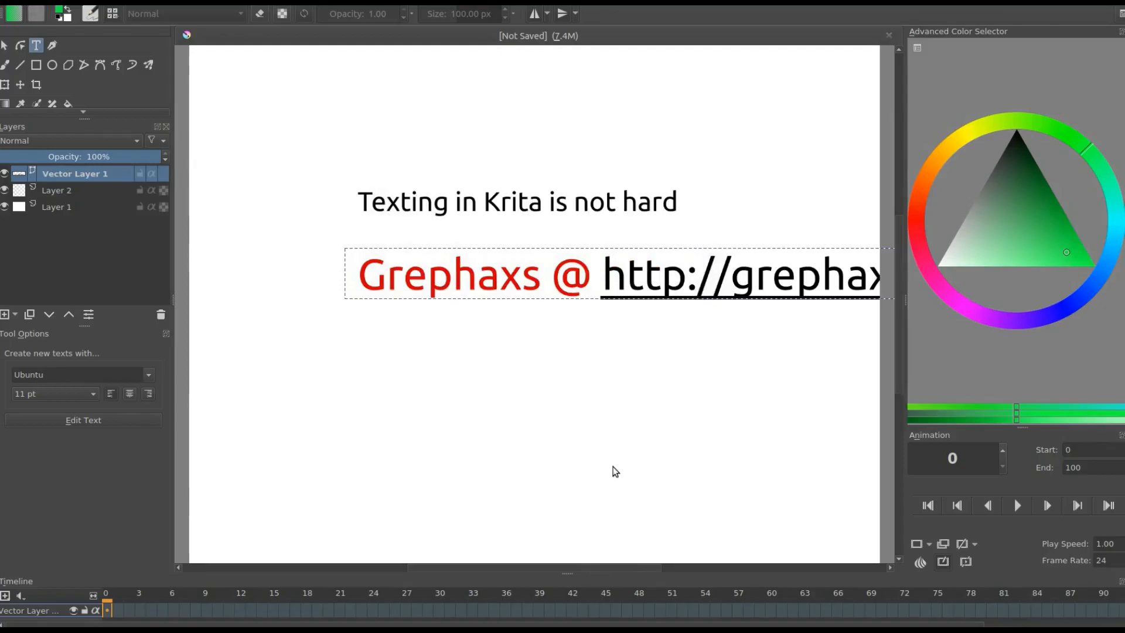
mouse_move(20, 84)
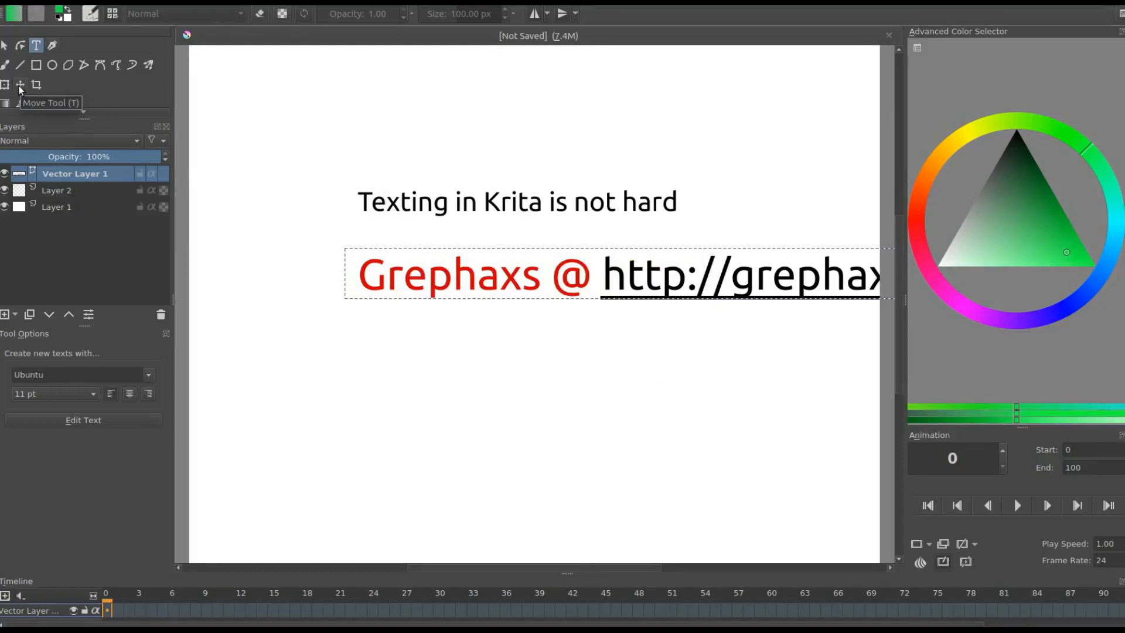
Step: Switch to the Move Tool to shift both text lines left into the canvas
left_click(20, 84)
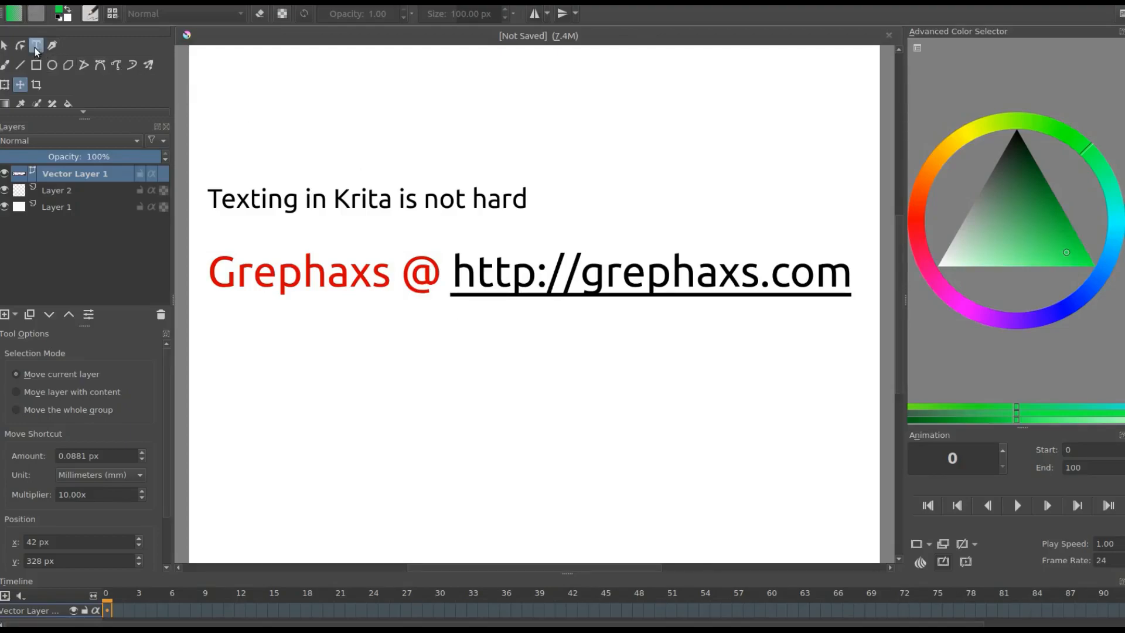
mouse_move(36, 64)
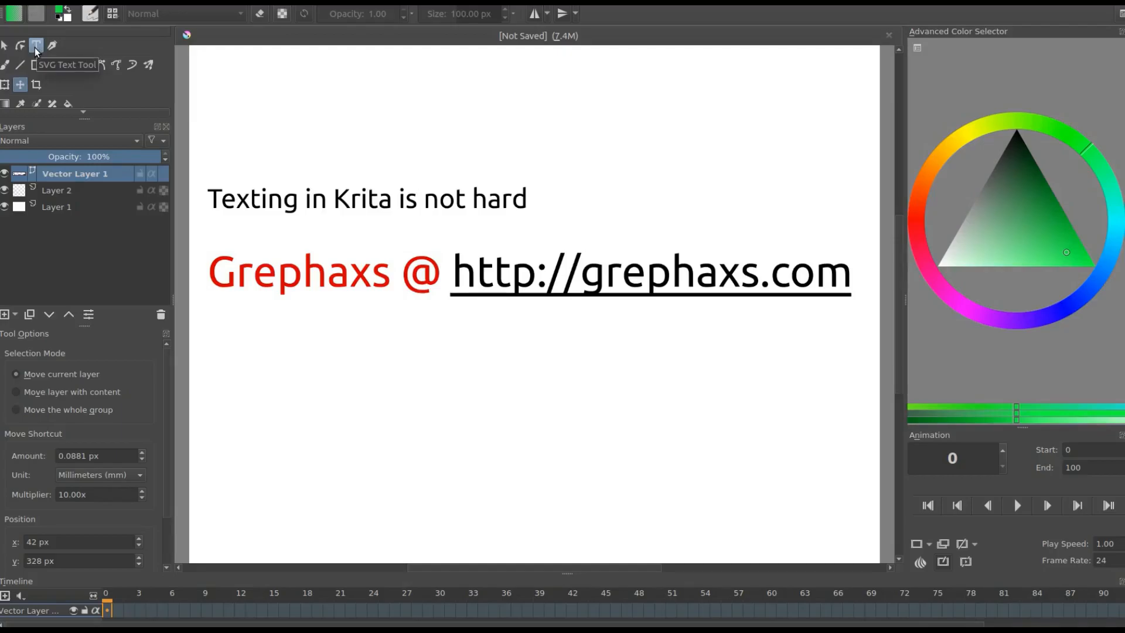